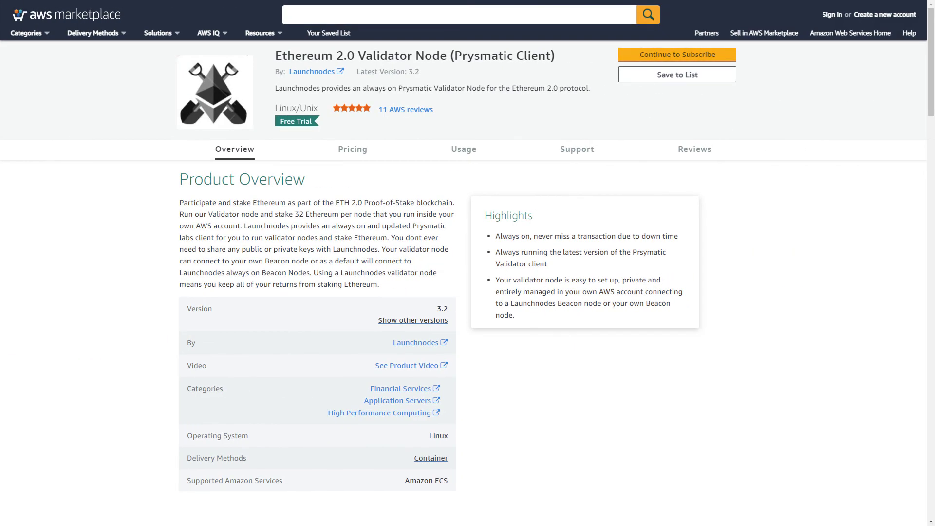
pyautogui.moveTo(676, 55)
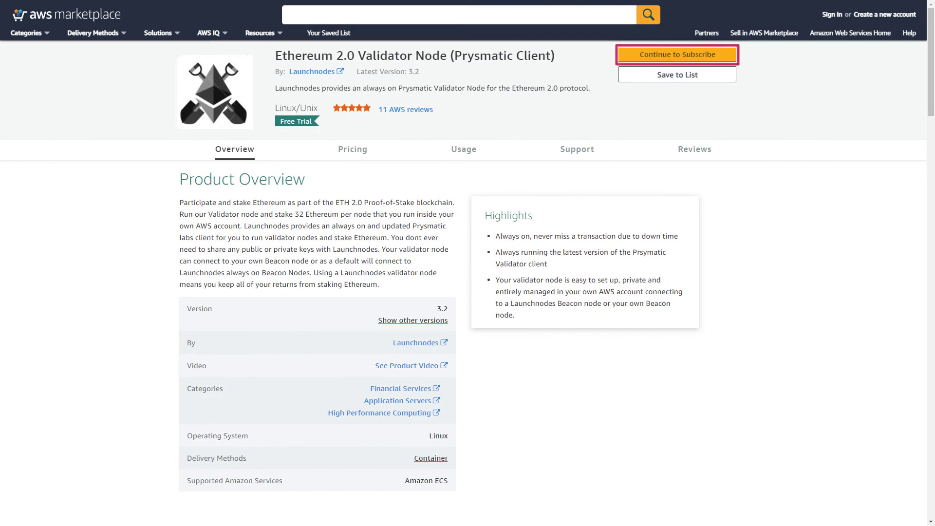